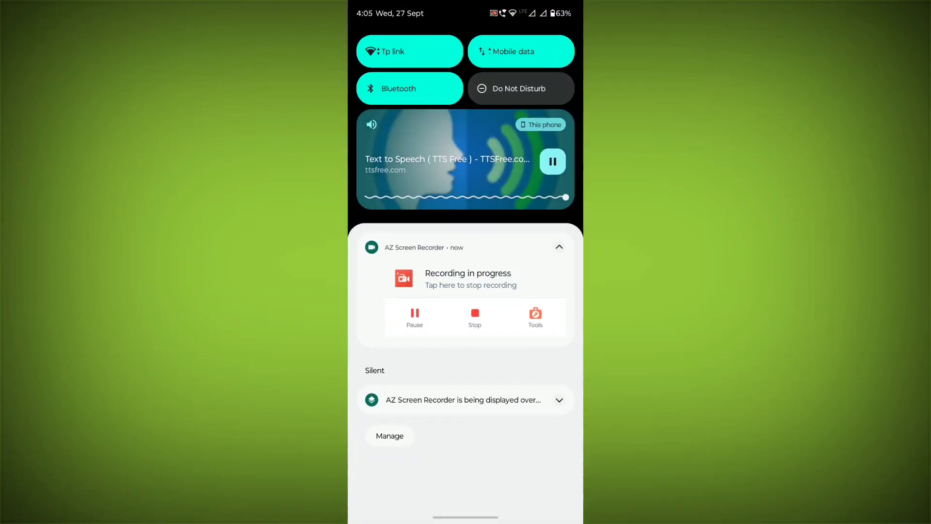
Step: Dismiss the notification shade to reveal the home screen
{"action": "left_click", "coordinate": [410, 51]}
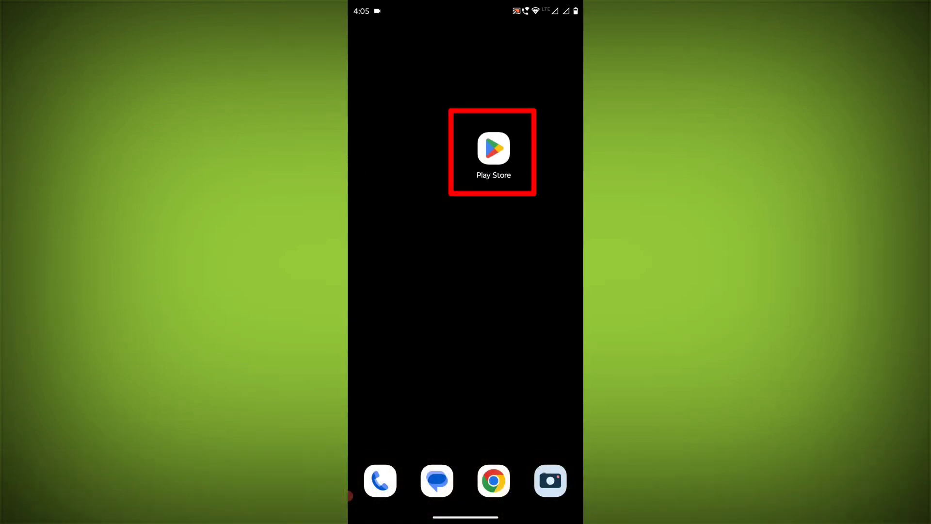
Step: Launch Google Play Store, then bring up WhatsApp's shortcut options on the home screen
{"action": "left_click", "coordinate": [493, 148]}
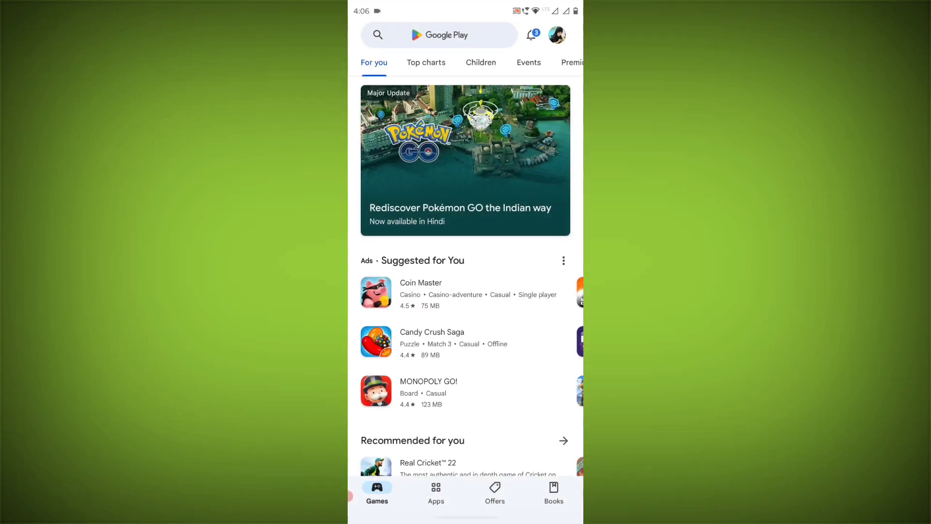
{"action": "left_click", "coordinate": [439, 35]}
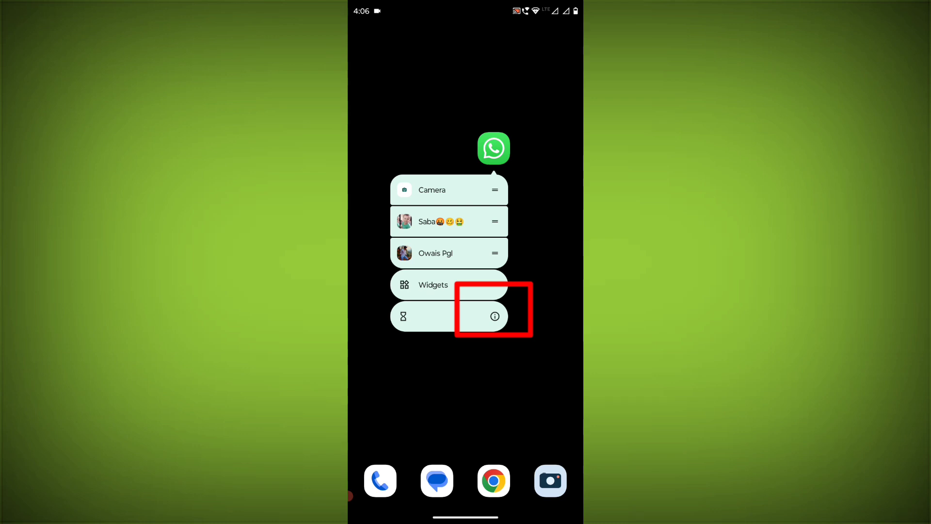
Step: Open WhatsApp's App info and force-stop the app, confirming with OK
{"action": "left_click", "coordinate": [494, 316]}
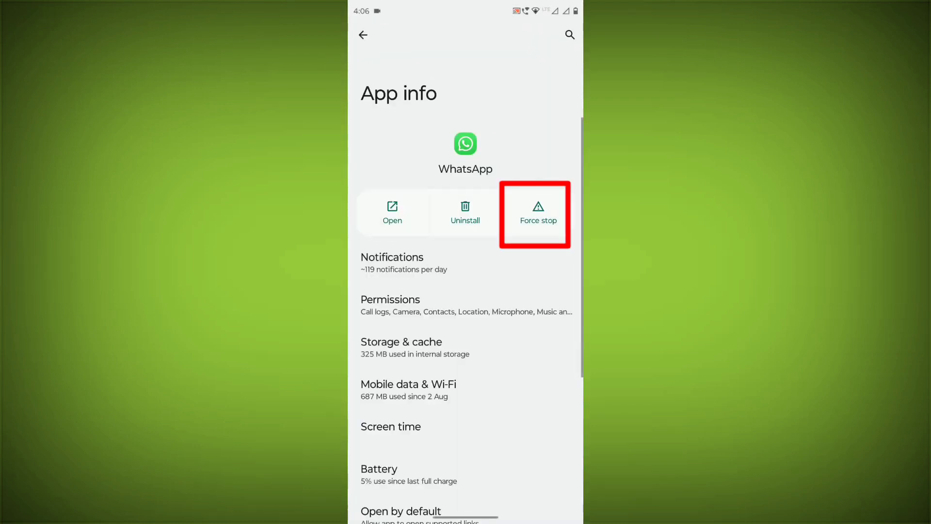
{"action": "left_click", "coordinate": [538, 214]}
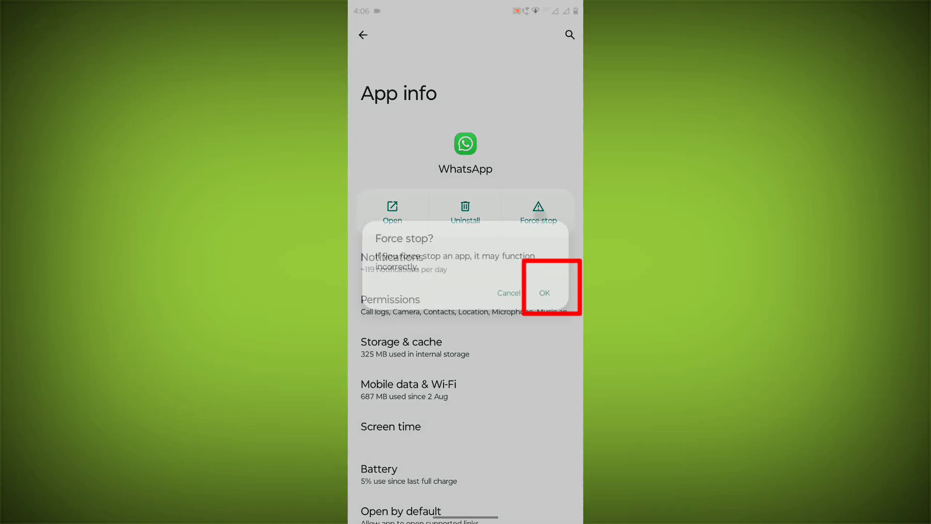
{"action": "left_click", "coordinate": [543, 292]}
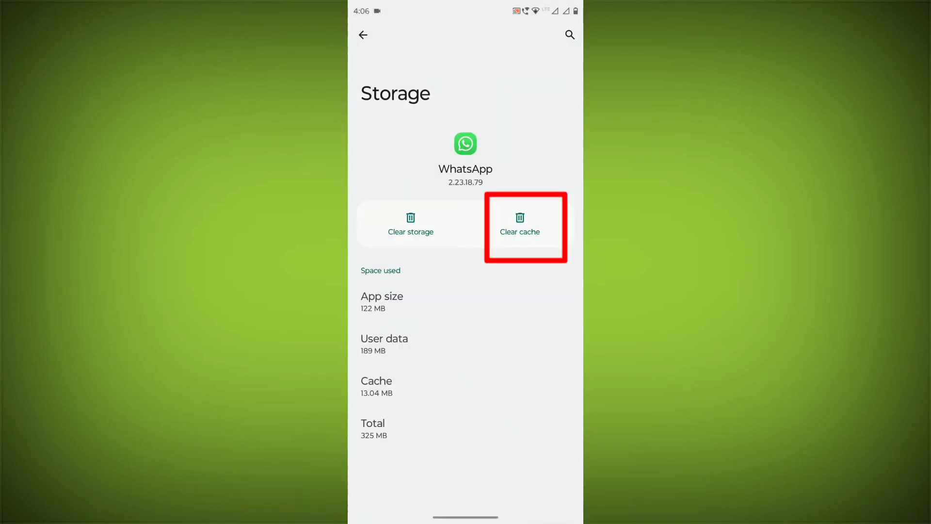
Step: Clear WhatsApp's cache and delete all its stored data
{"action": "left_click", "coordinate": [519, 228]}
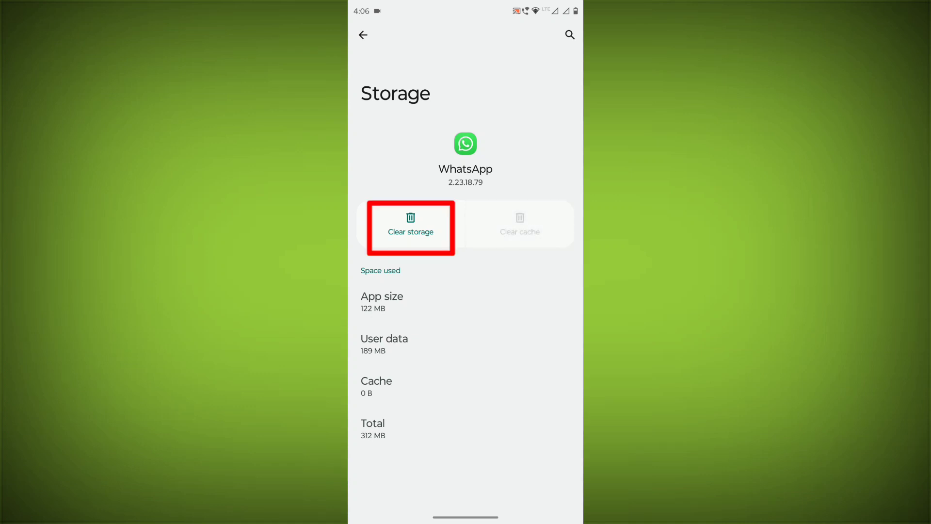
{"action": "left_click", "coordinate": [410, 231]}
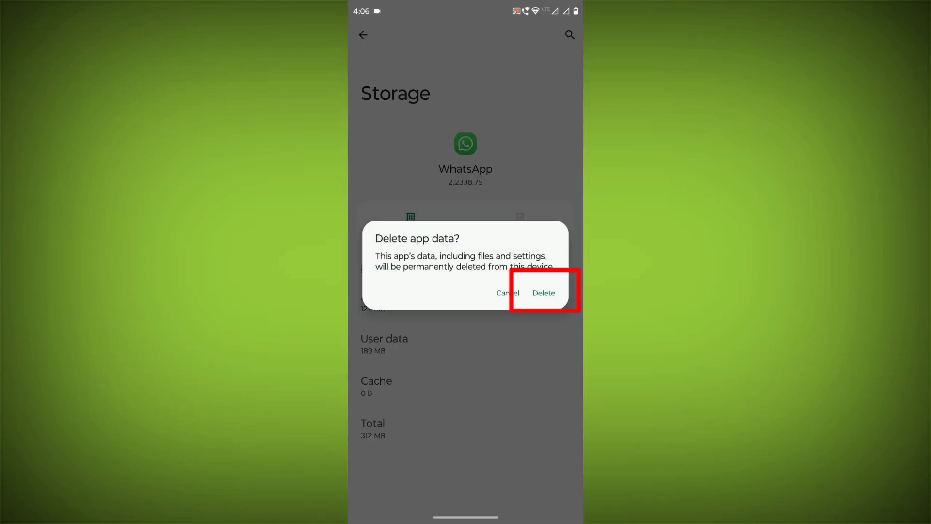
{"action": "left_click", "coordinate": [542, 293]}
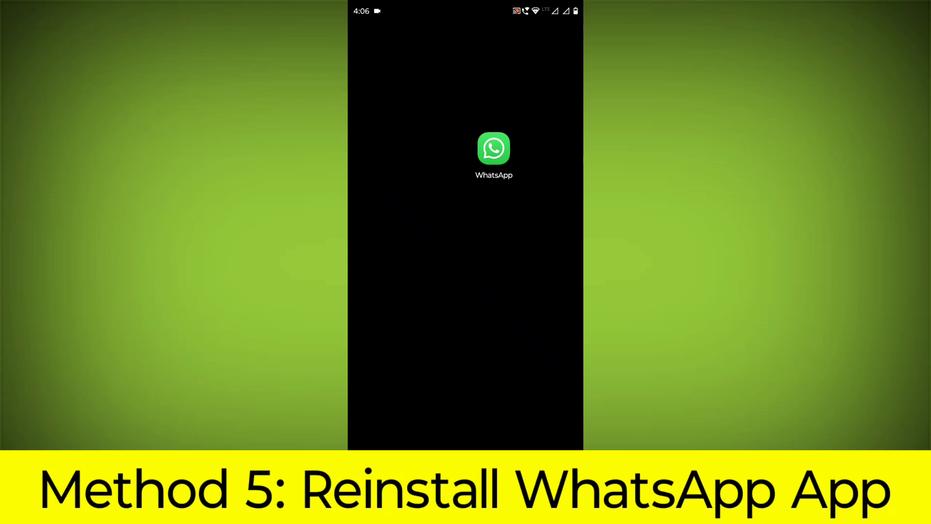